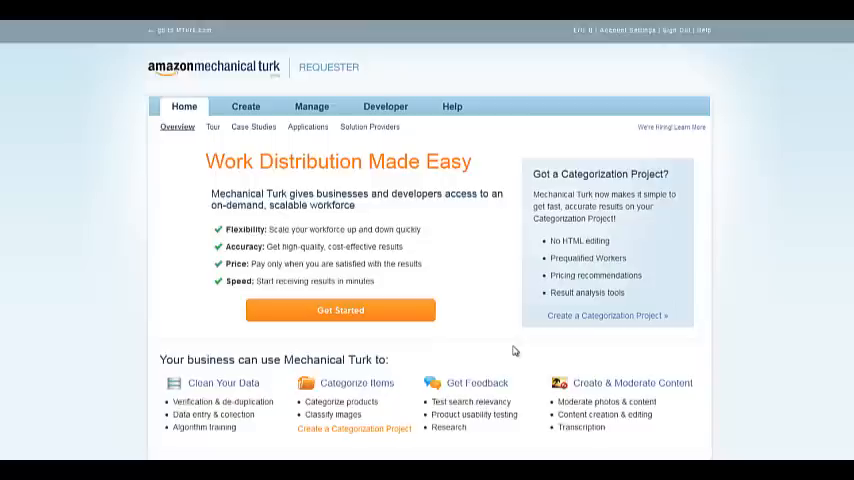
pyautogui.moveTo(557, 343)
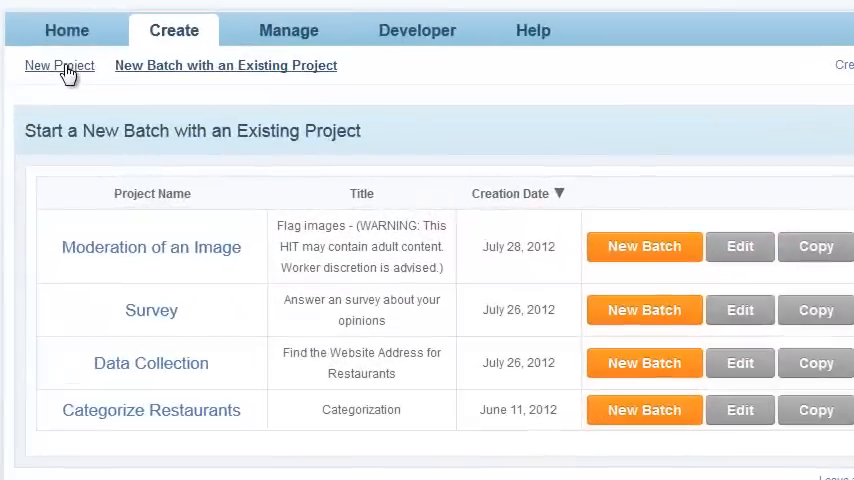
pyautogui.click(59, 65)
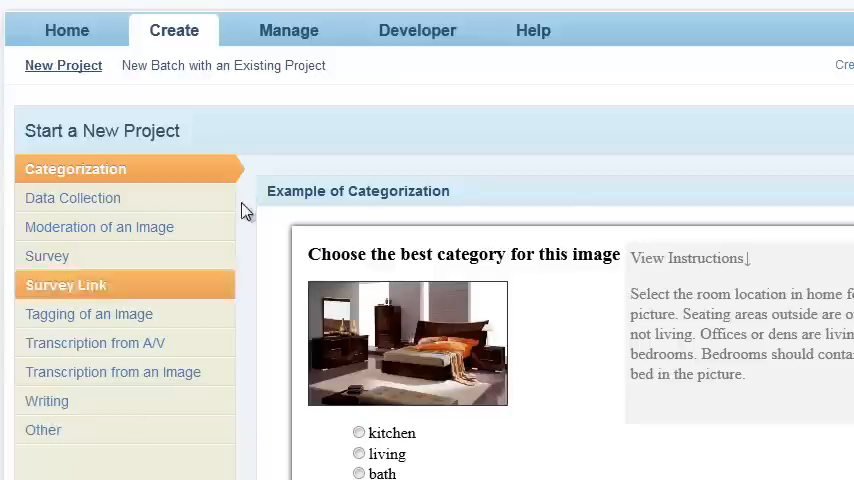
pyautogui.moveTo(243, 80)
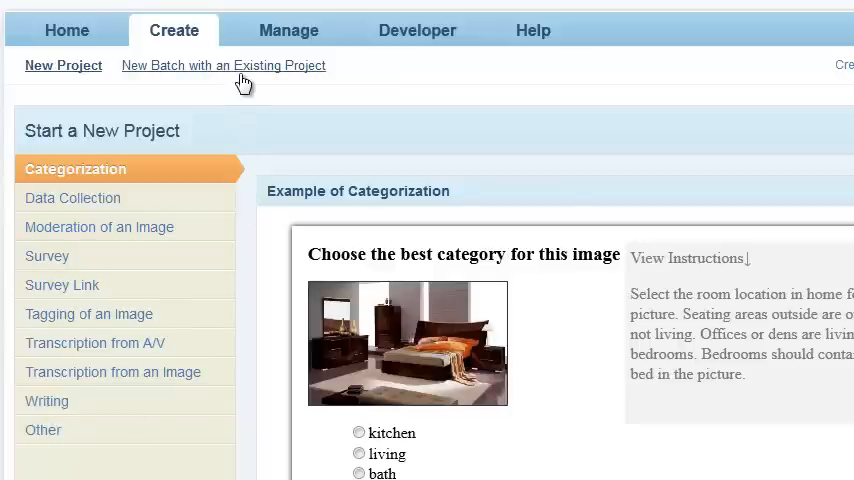
pyautogui.click(223, 65)
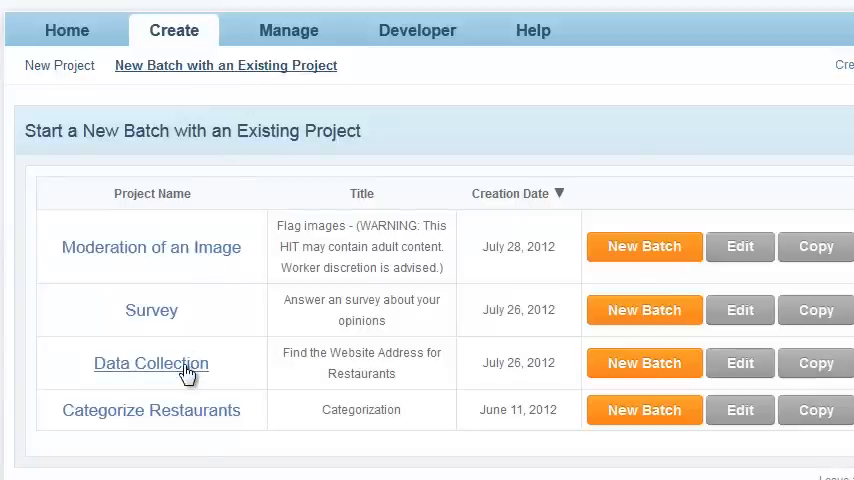
pyautogui.moveTo(258, 411)
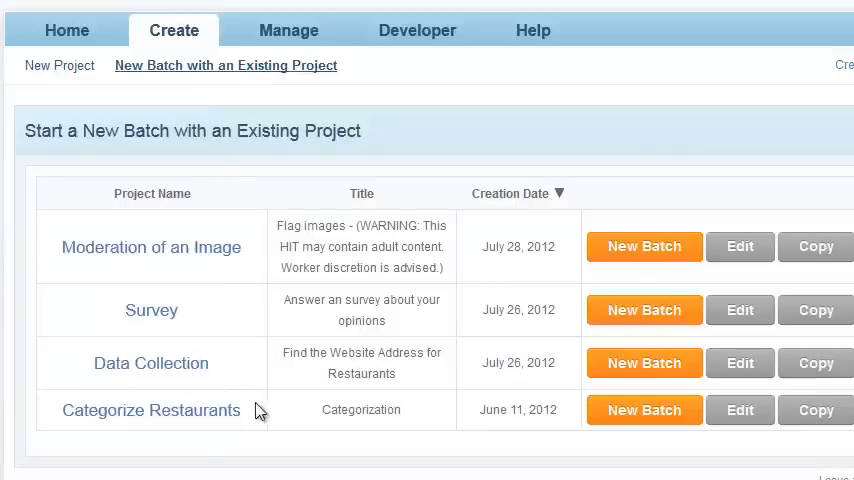
pyautogui.moveTo(760, 400)
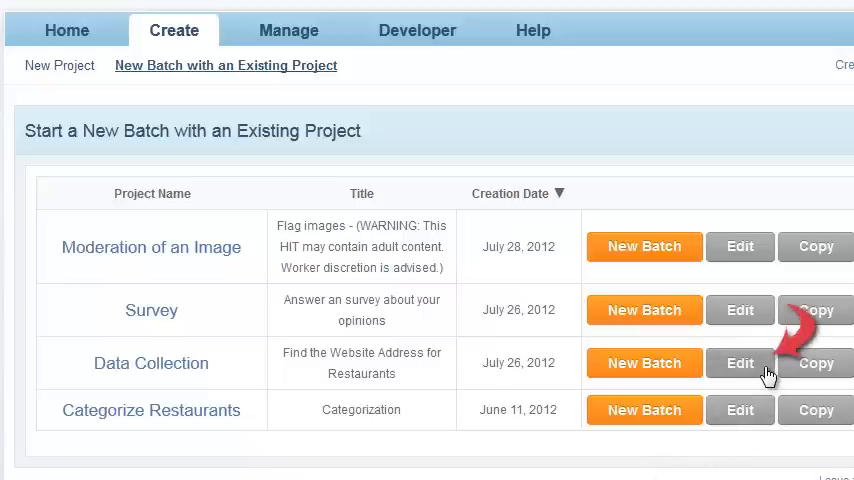
# Edit the Data Collection project and scroll down to its Mechanical Turk Masters section
pyautogui.click(739, 363)
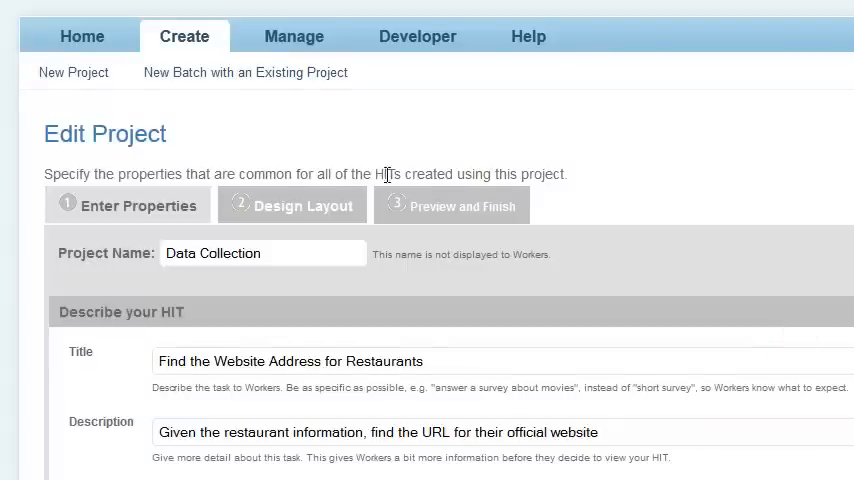
pyautogui.scroll(-3)
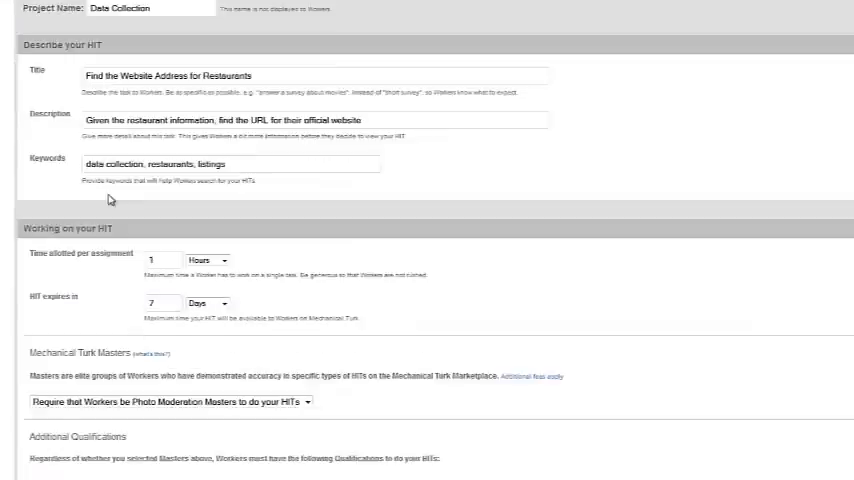
pyautogui.scroll(-3)
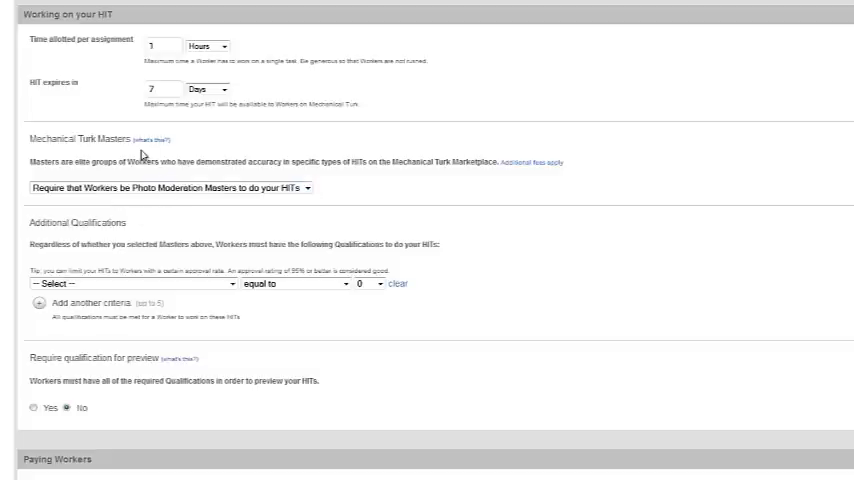
pyautogui.moveTo(97, 152)
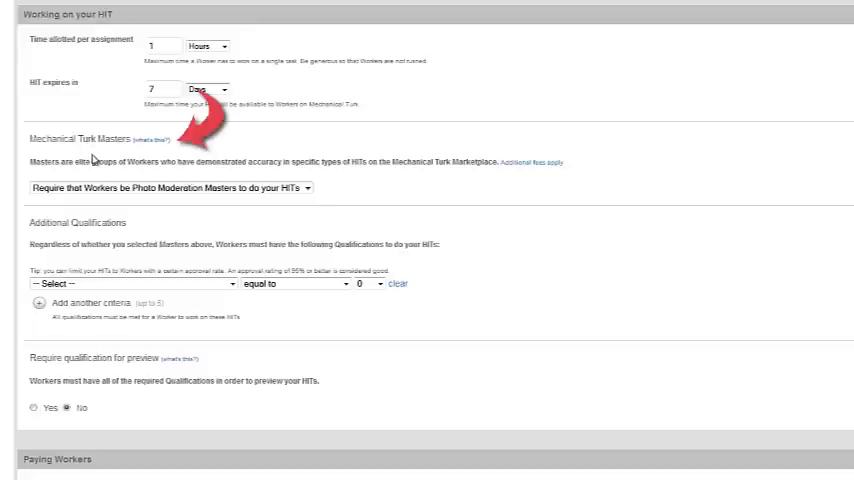
pyautogui.moveTo(98, 178)
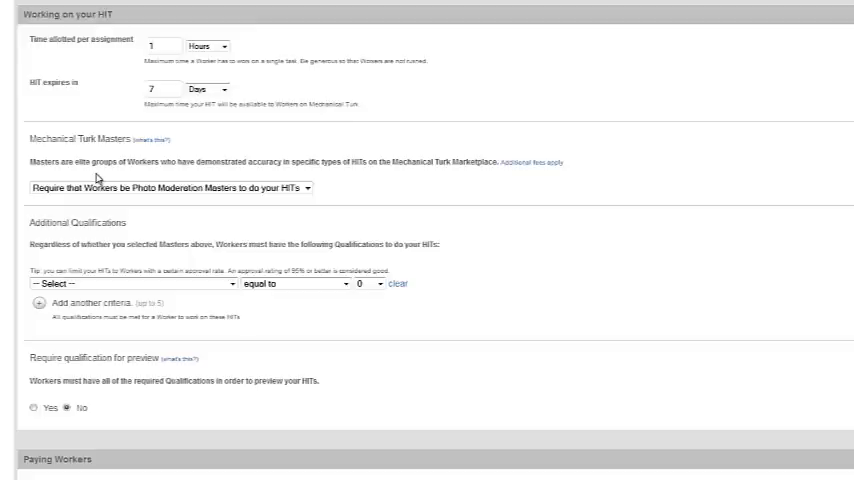
# Keep Photo Moderation Masters as the Masters requirement and scroll to Additional Qualifications
pyautogui.click(300, 187)
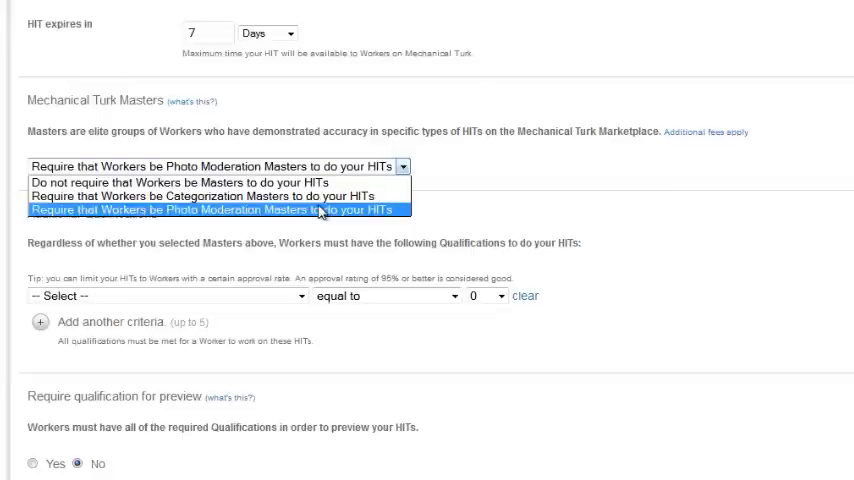
pyautogui.click(210, 209)
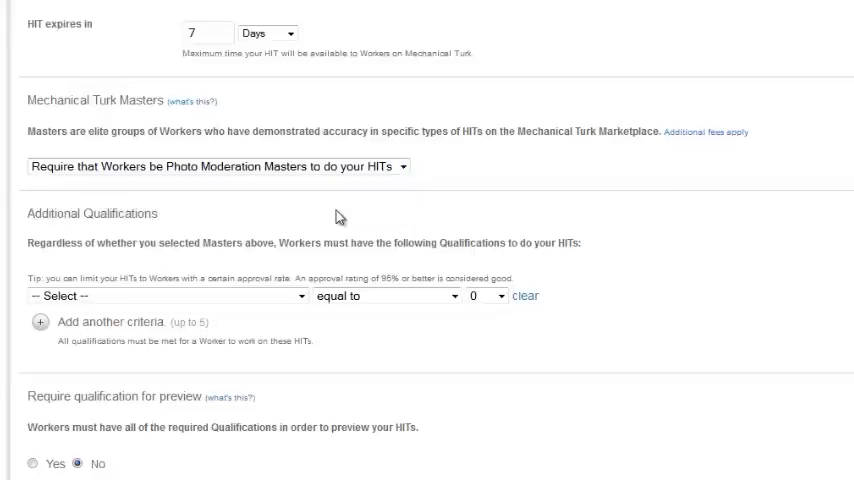
pyautogui.scroll(-3)
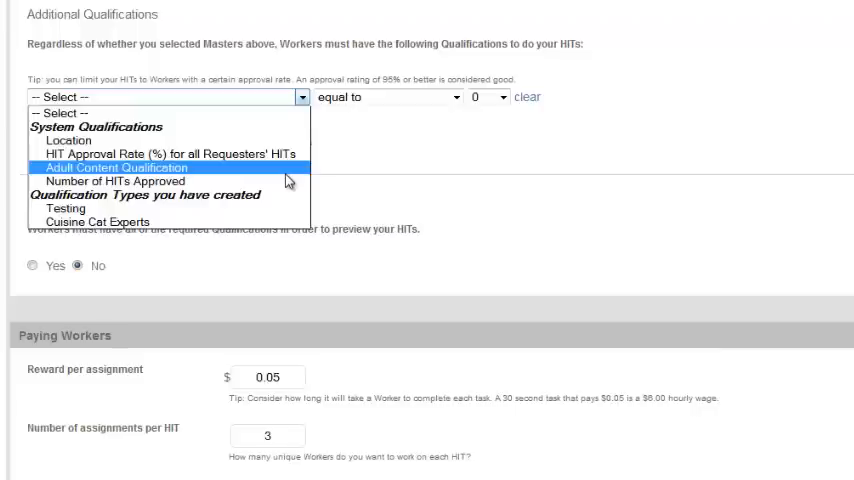
# Add a Number of HITs Approved qualification requiring more than 5000
pyautogui.click(133, 181)
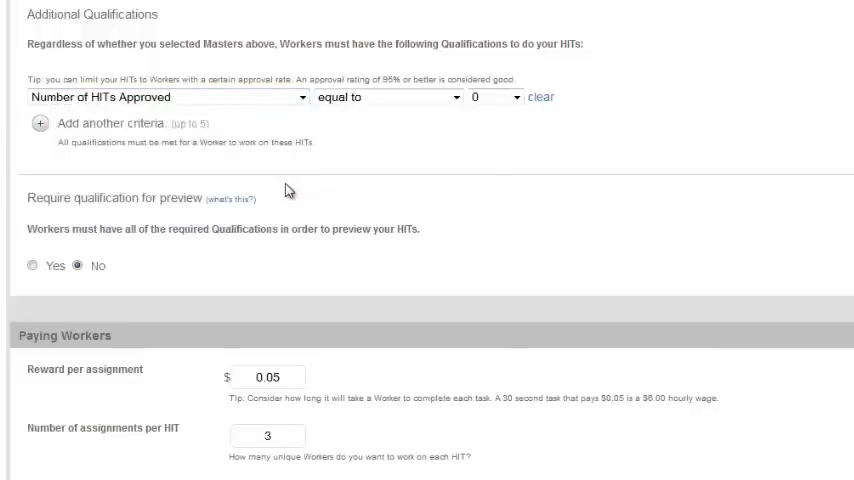
pyautogui.click(388, 96)
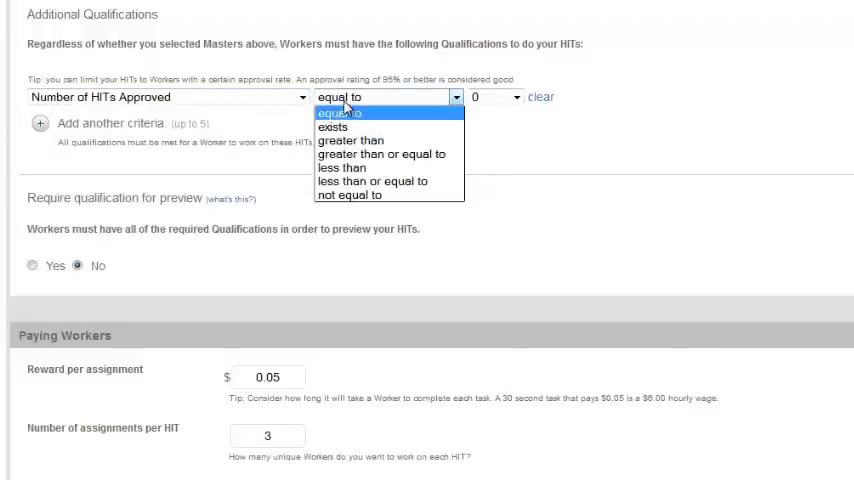
pyautogui.moveTo(352, 140)
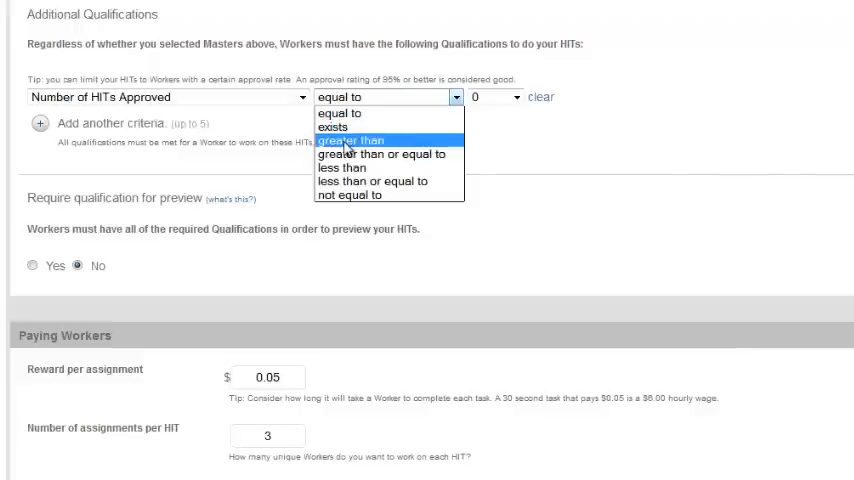
pyautogui.click(358, 140)
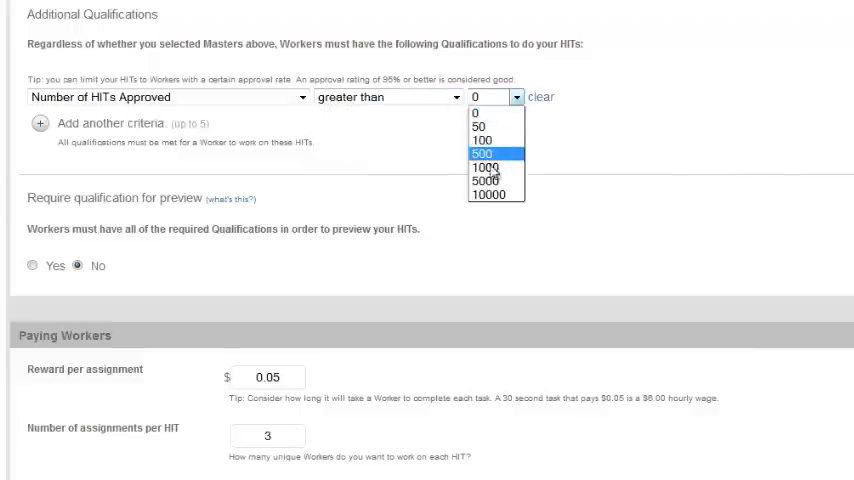
pyautogui.click(484, 180)
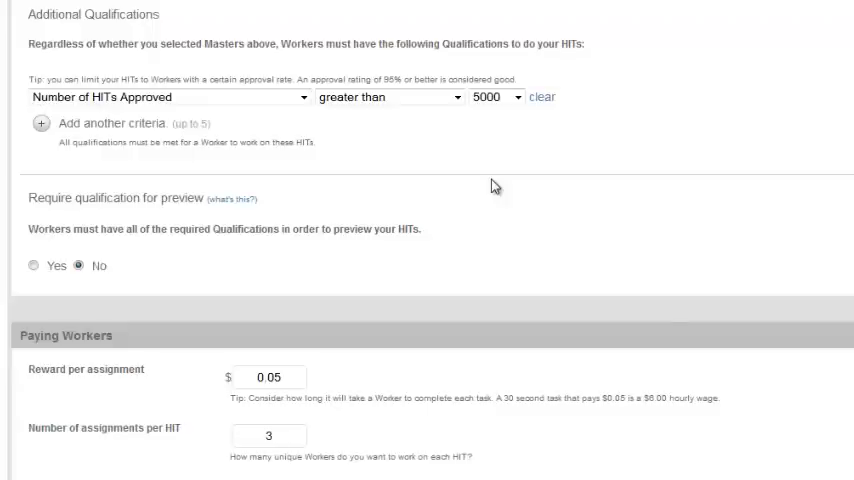
pyautogui.moveTo(120, 195)
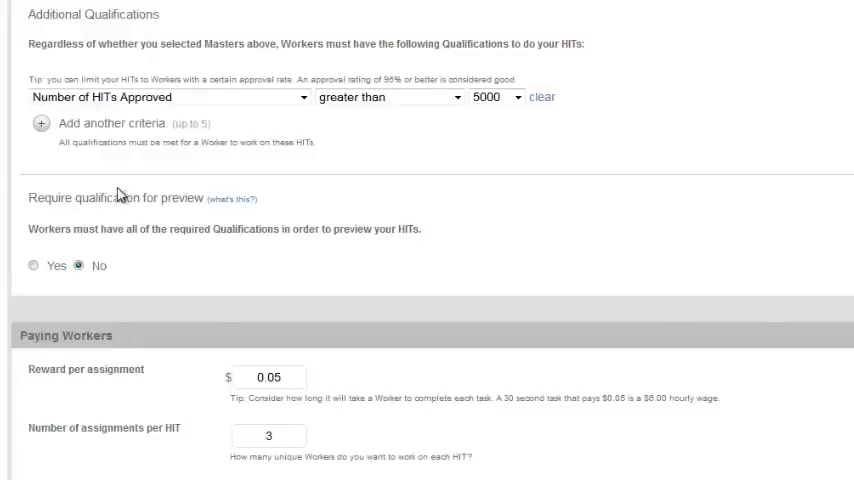
# Add a second criterion: HIT Approval Rate (%) for all Requesters' HITs greater than 95
pyautogui.click(41, 123)
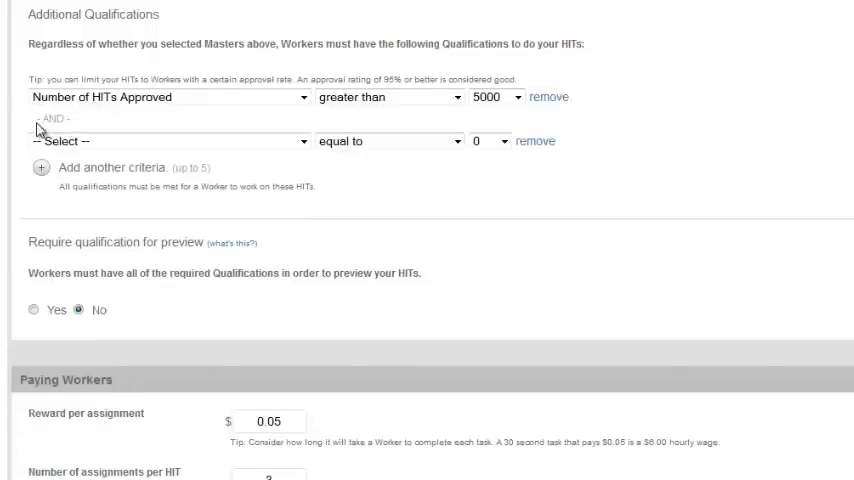
pyautogui.click(160, 140)
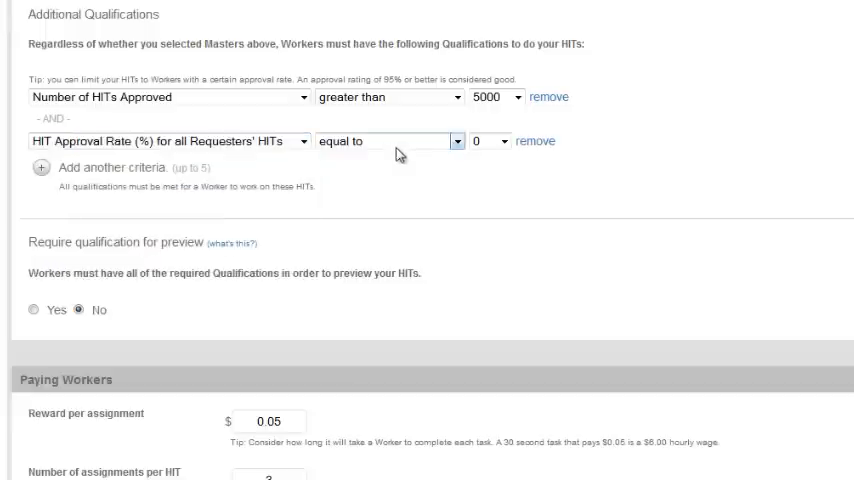
pyautogui.click(395, 141)
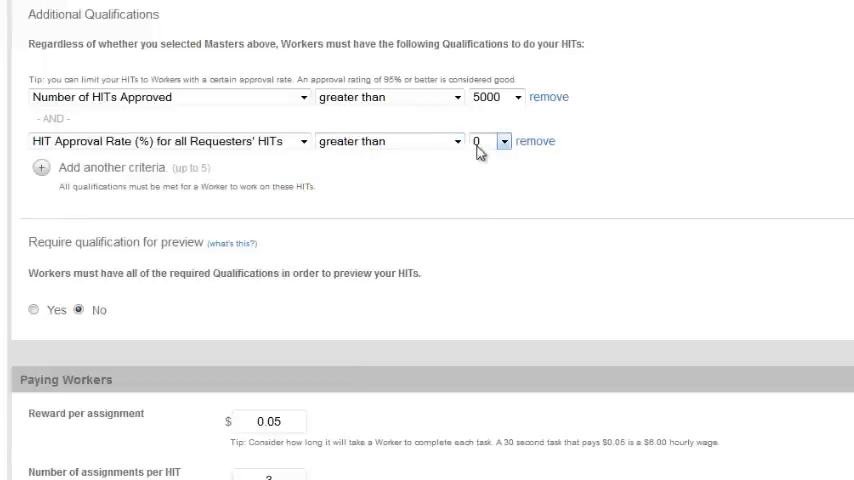
pyautogui.click(497, 140)
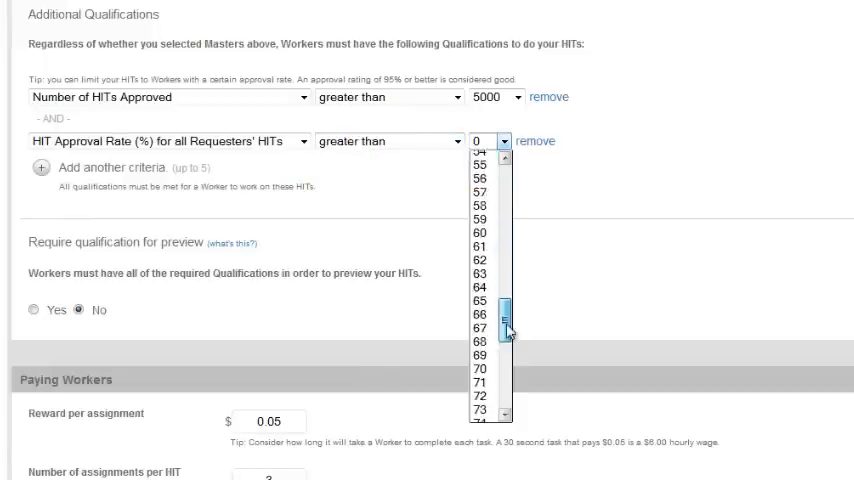
pyautogui.scroll(-3)
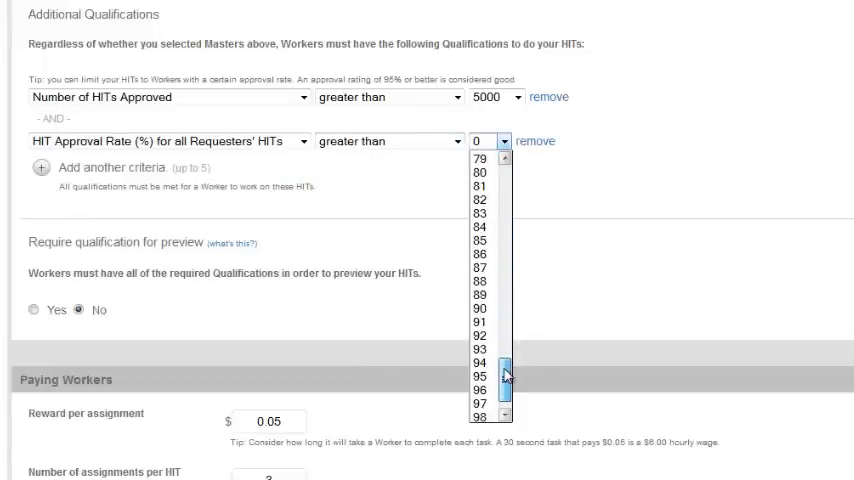
pyautogui.click(477, 375)
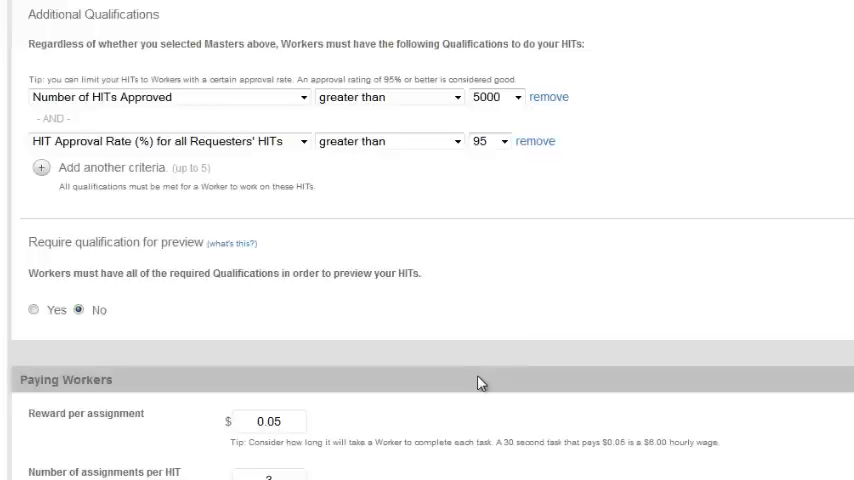
pyautogui.moveTo(490, 377)
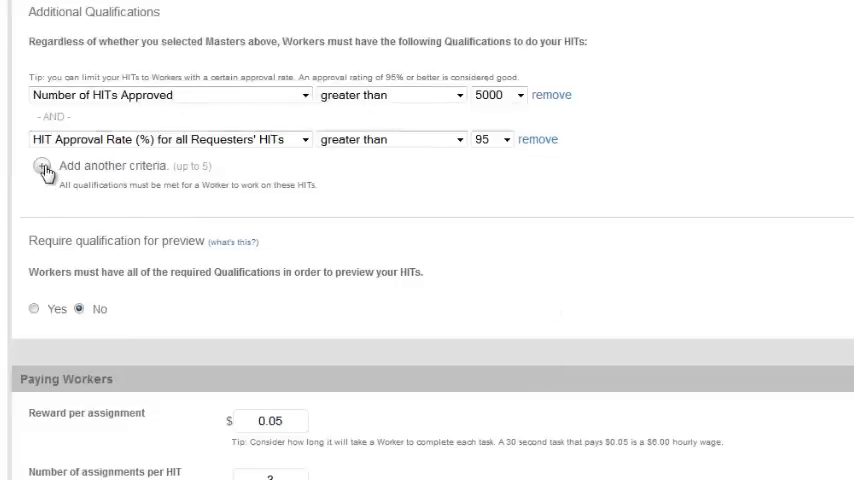
pyautogui.click(44, 167)
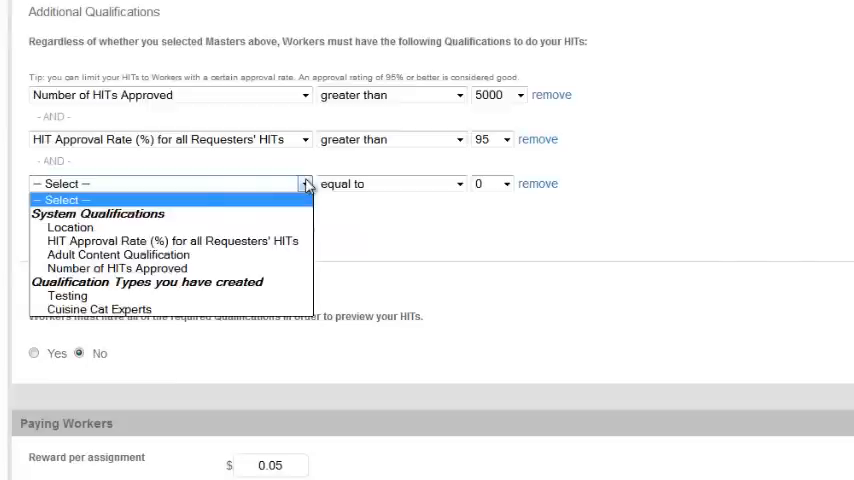
pyautogui.moveTo(170, 241)
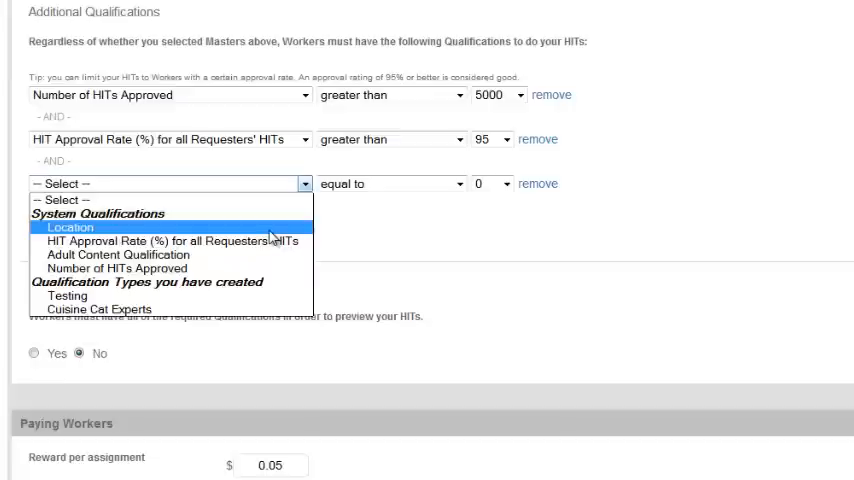
pyautogui.moveTo(267, 254)
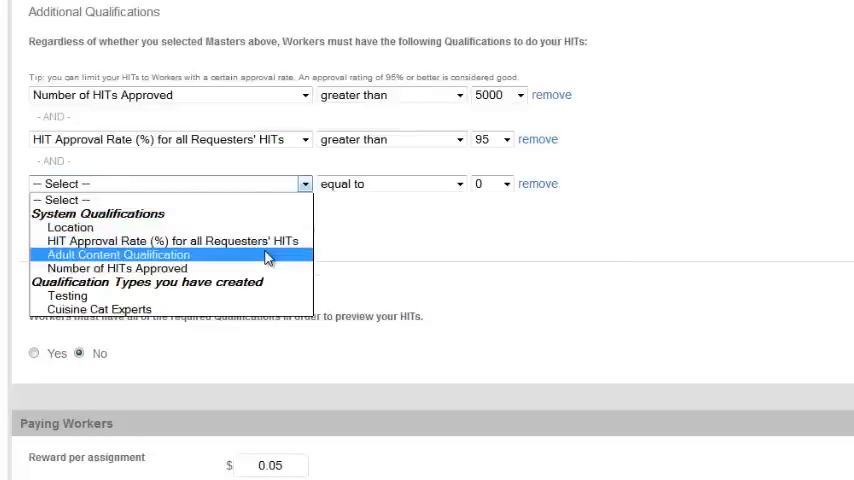
pyautogui.moveTo(265, 272)
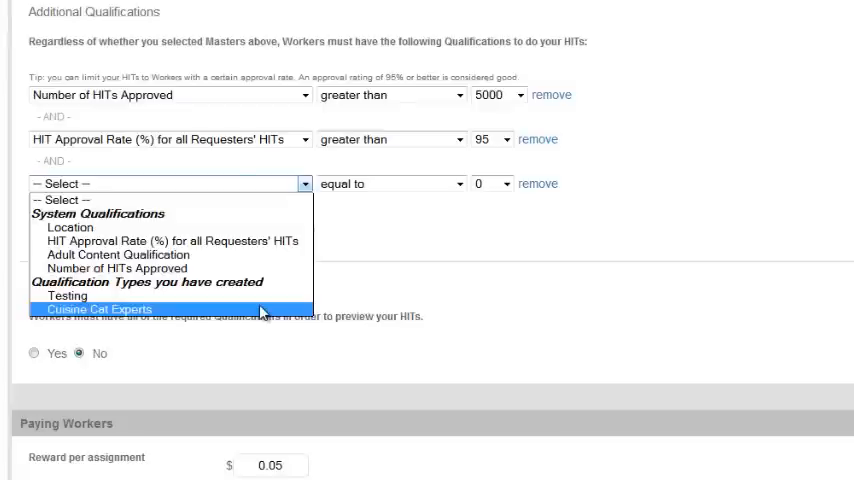
pyautogui.moveTo(655, 380)
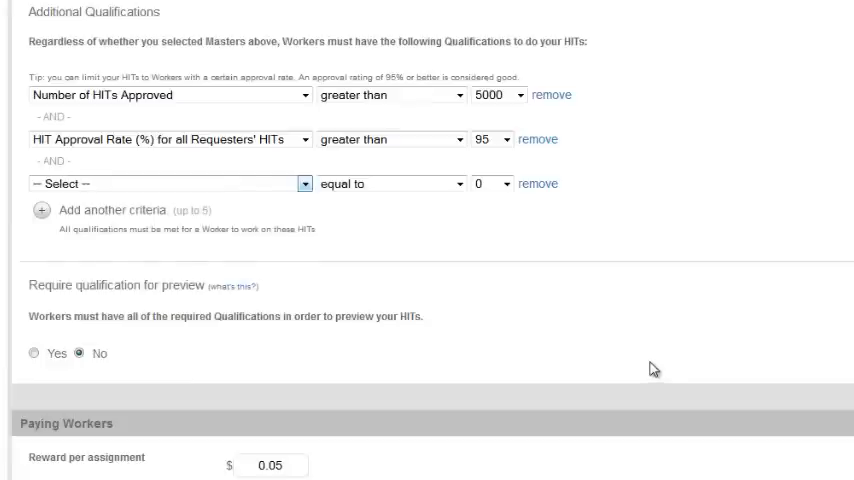
pyautogui.click(538, 183)
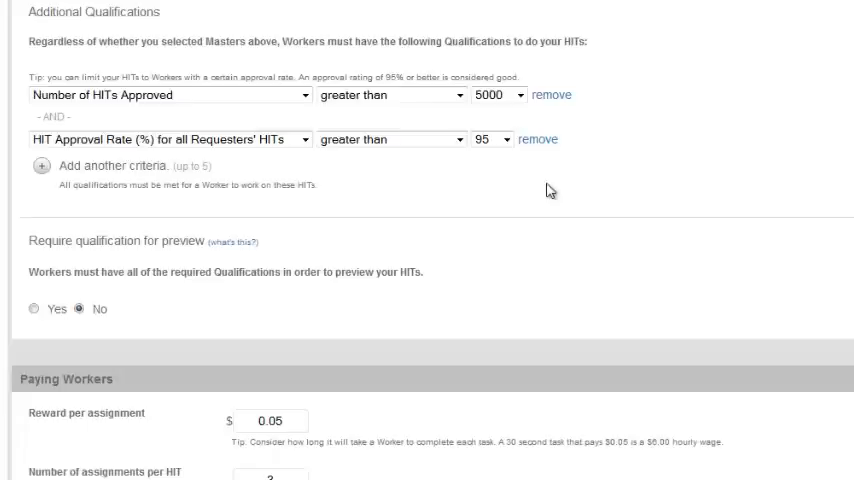
pyautogui.scroll(-3)
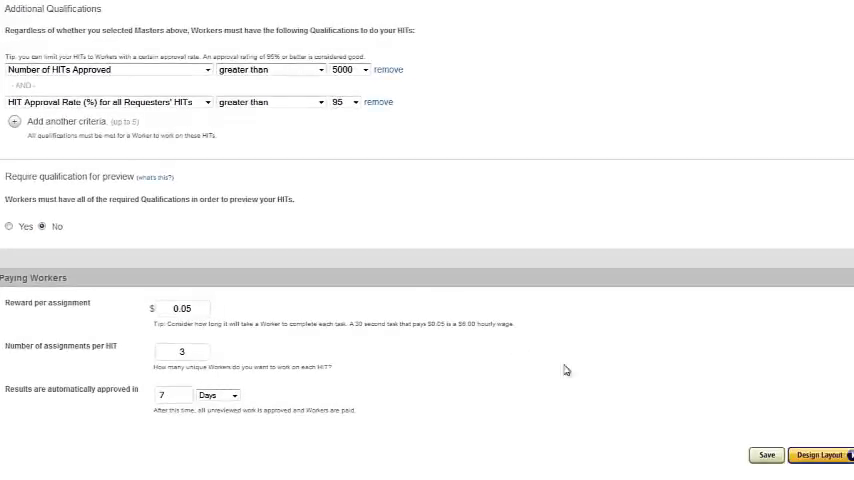